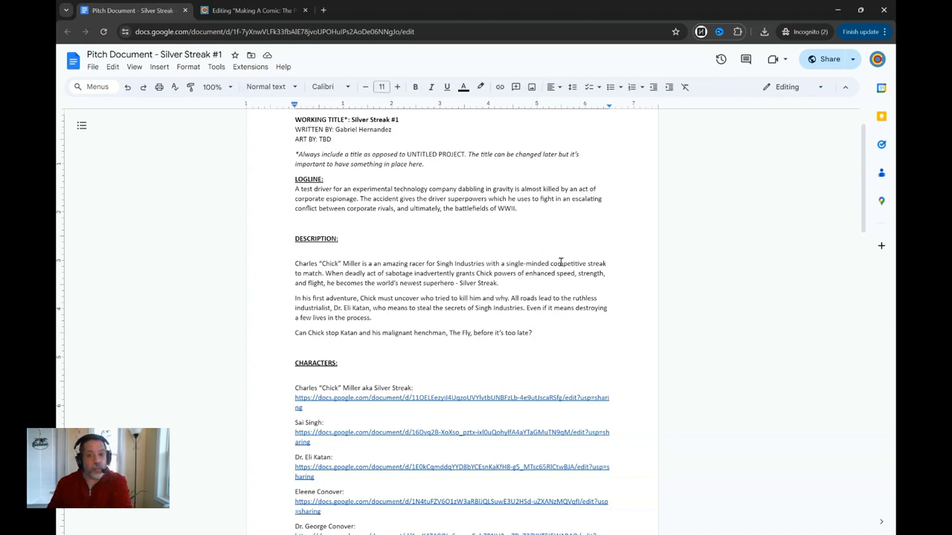
mouse_move(561, 219)
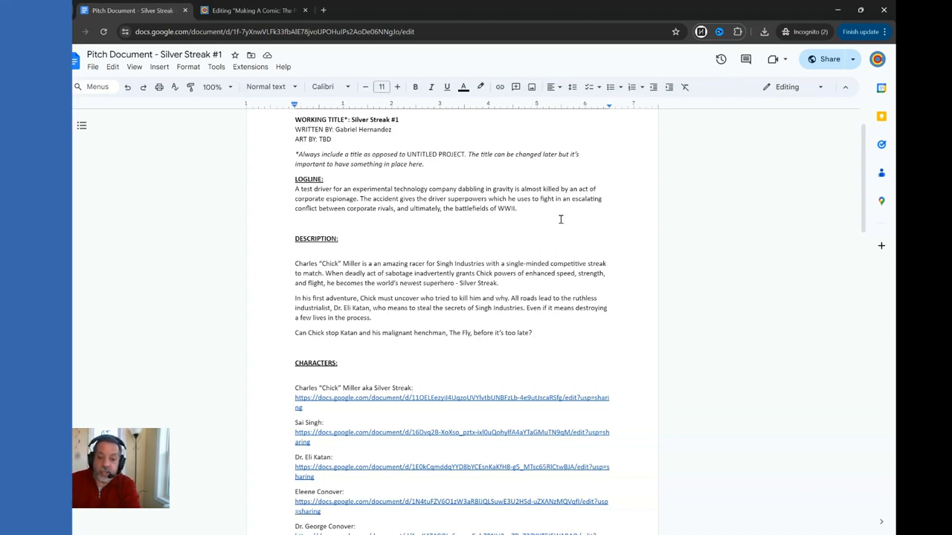
Scroll past the Troy "The Fly" Campbell link to the Details bullets and three-issue Outline.
scroll(up, 3)
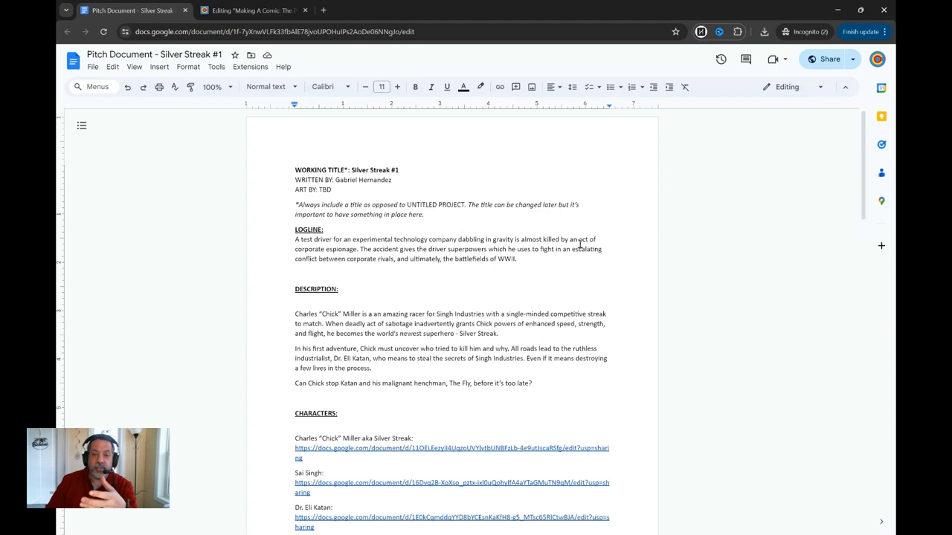
scroll(down, 3)
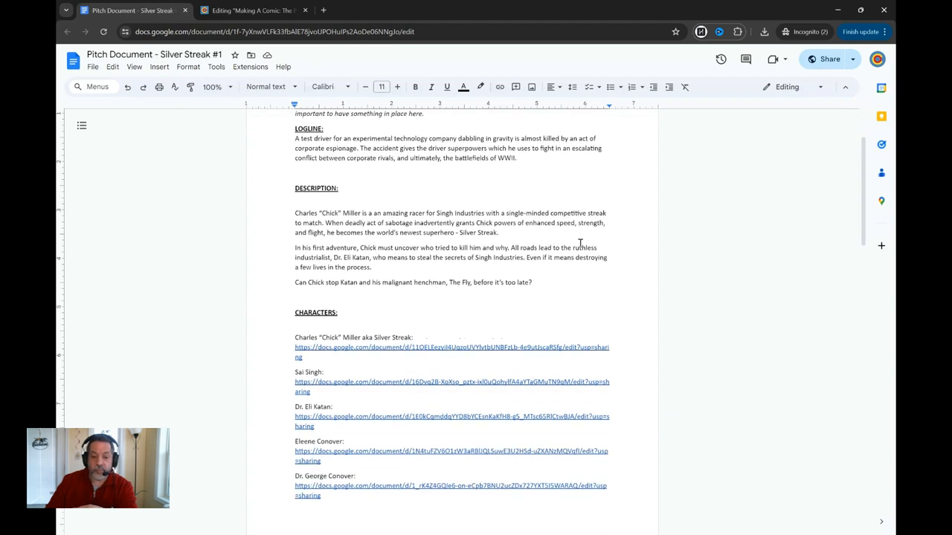
scroll(up, 3)
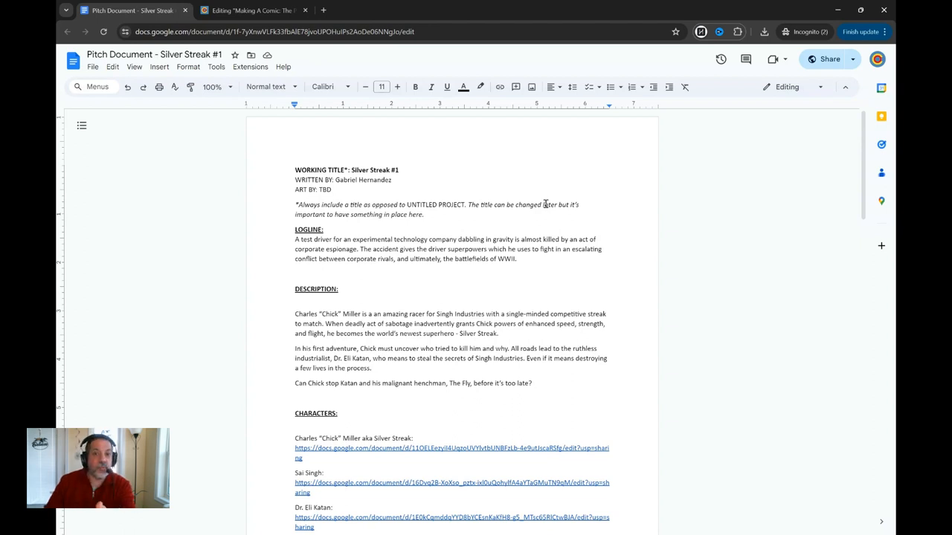
scroll(down, 3)
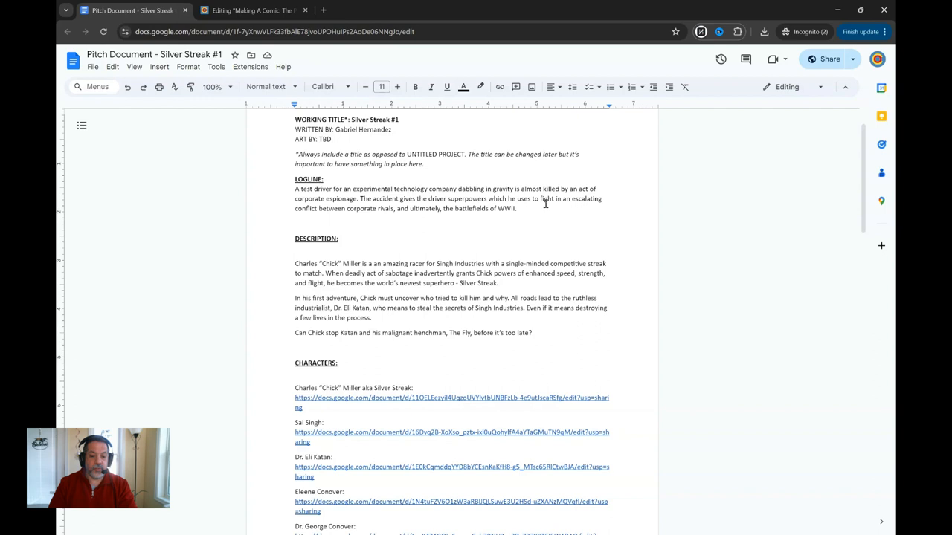
mouse_move(505, 216)
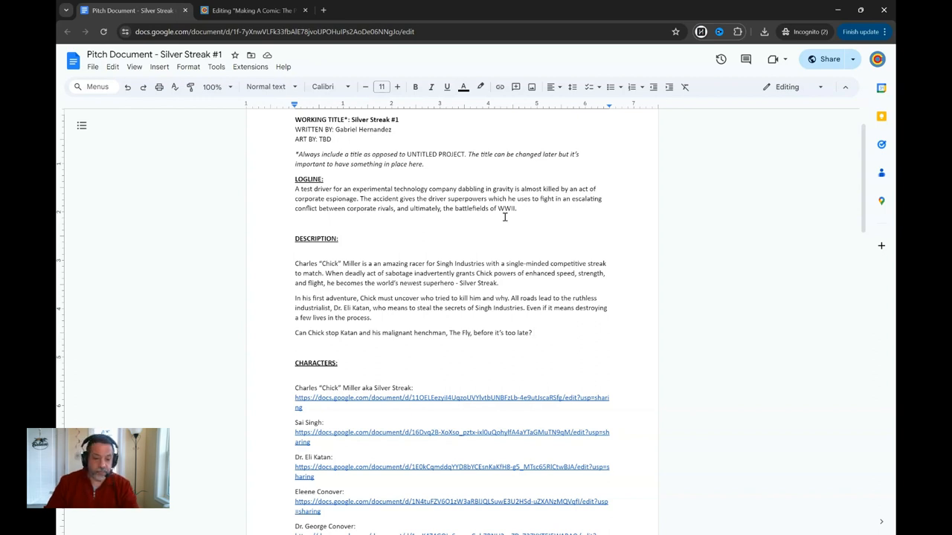
scroll(down, 3)
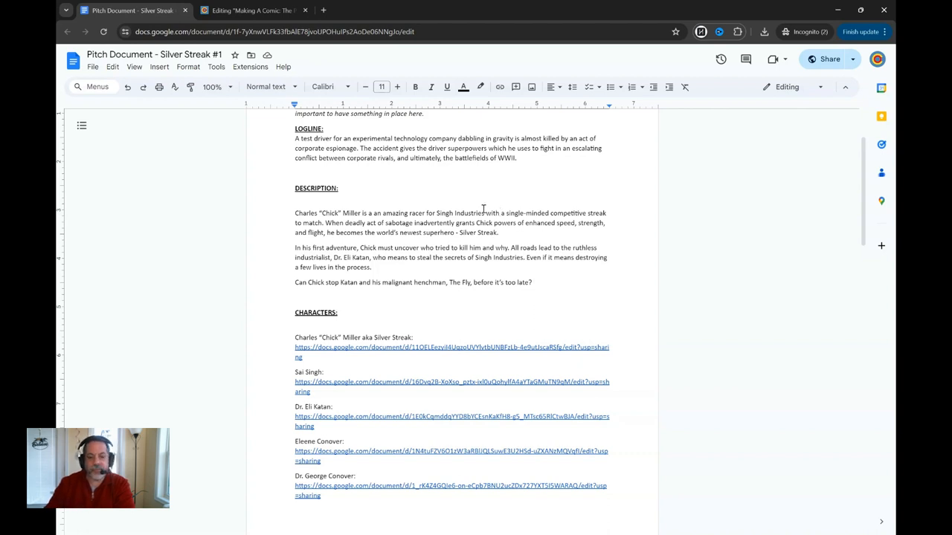
scroll(down, 3)
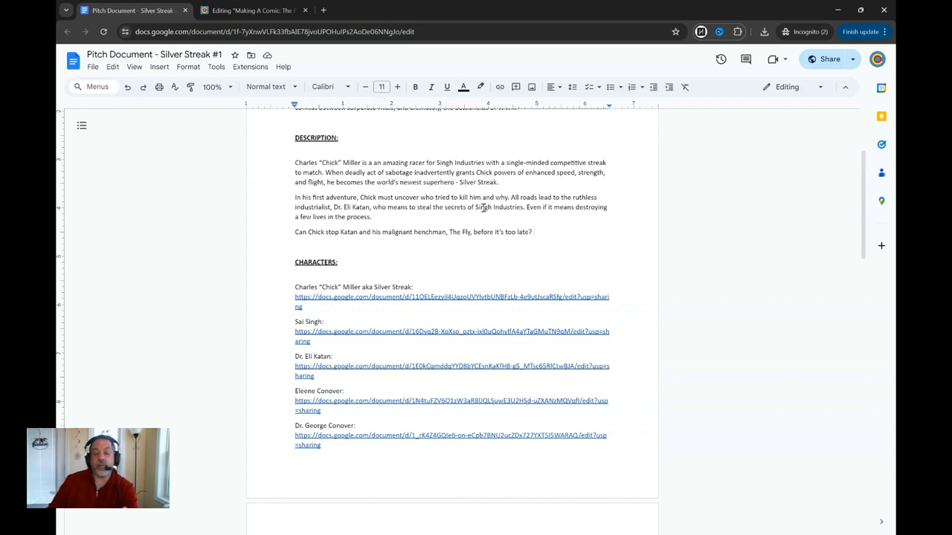
mouse_move(488, 196)
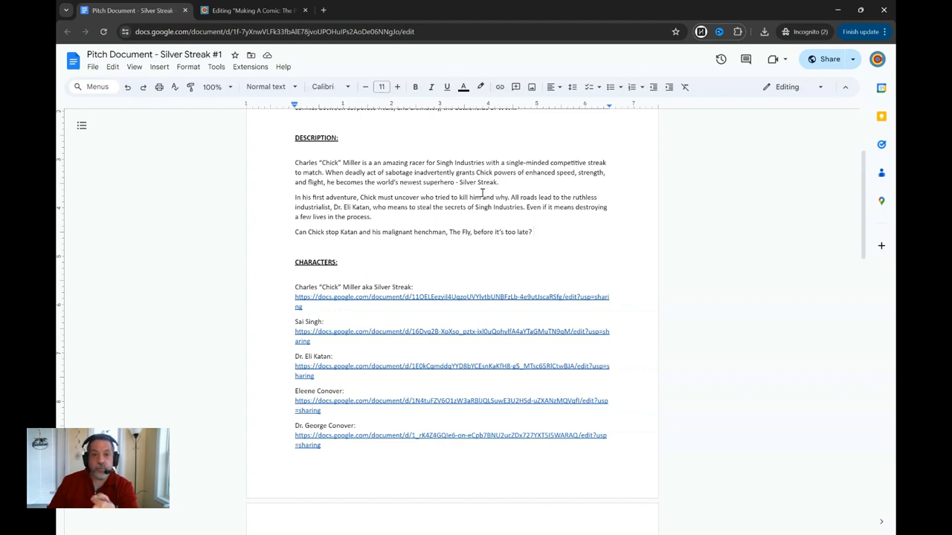
mouse_move(473, 201)
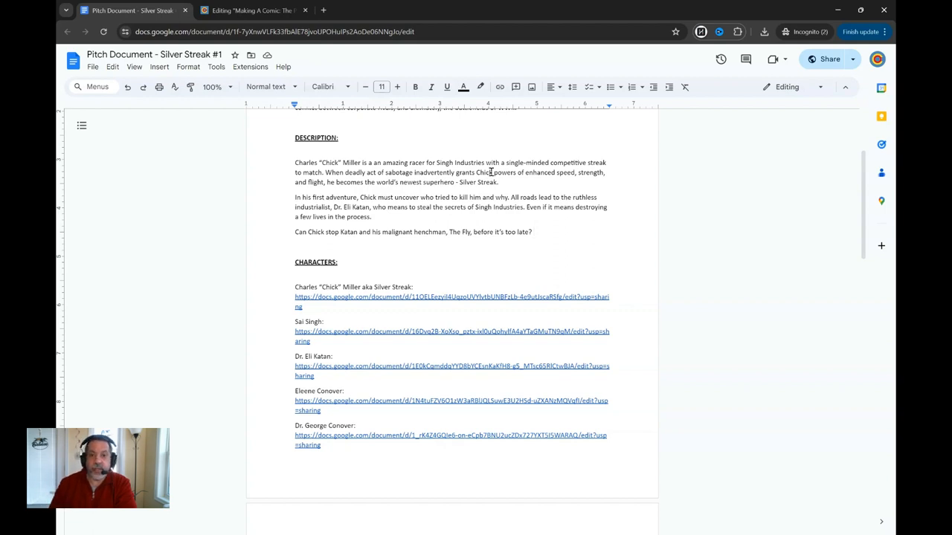
scroll(down, 3)
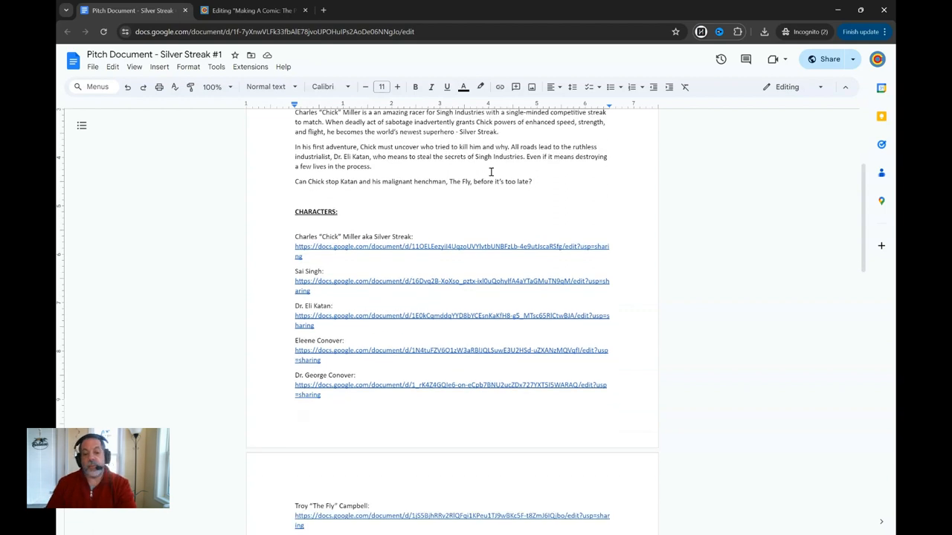
scroll(down, 3)
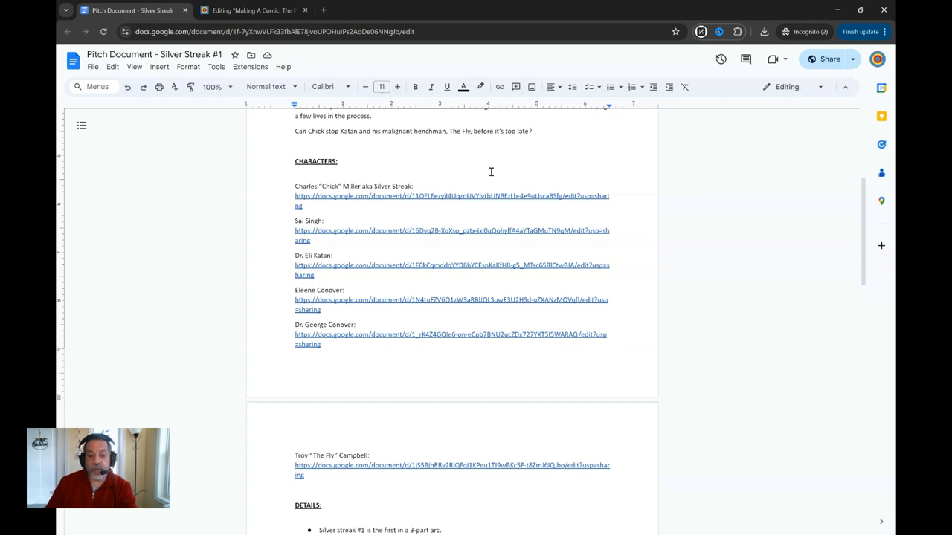
scroll(down, 3)
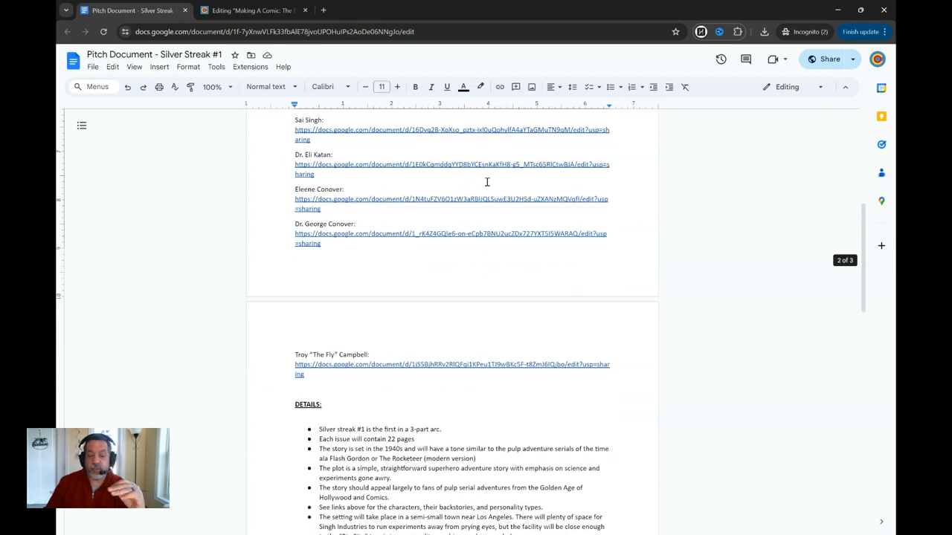
scroll(down, 3)
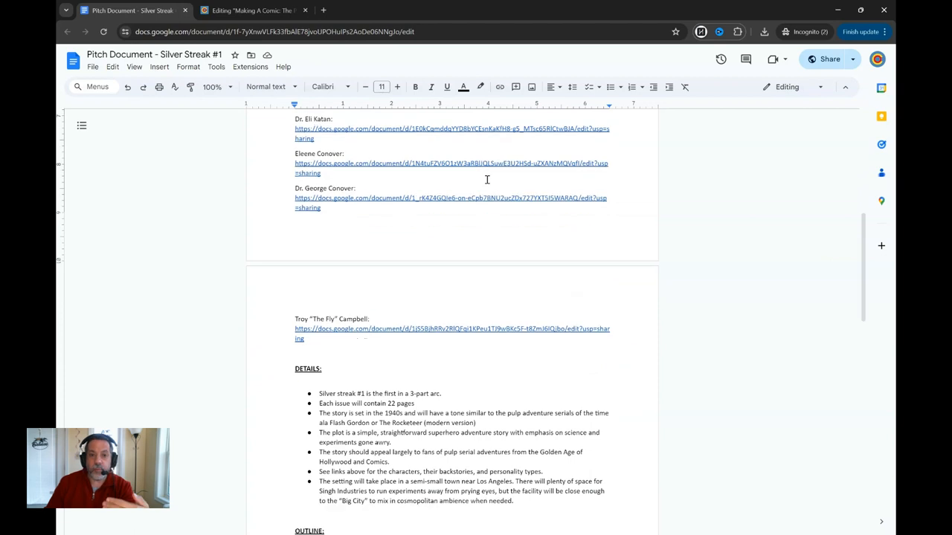
scroll(down, 3)
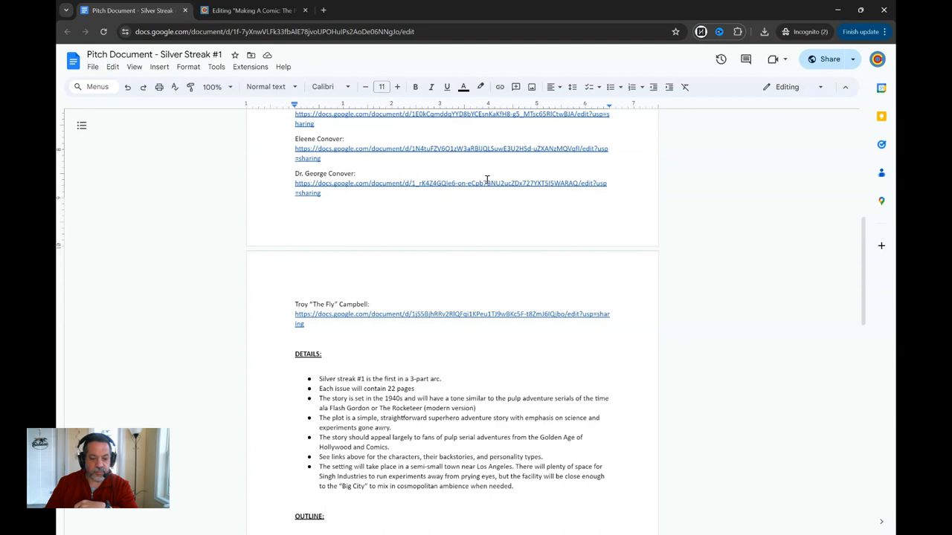
scroll(down, 3)
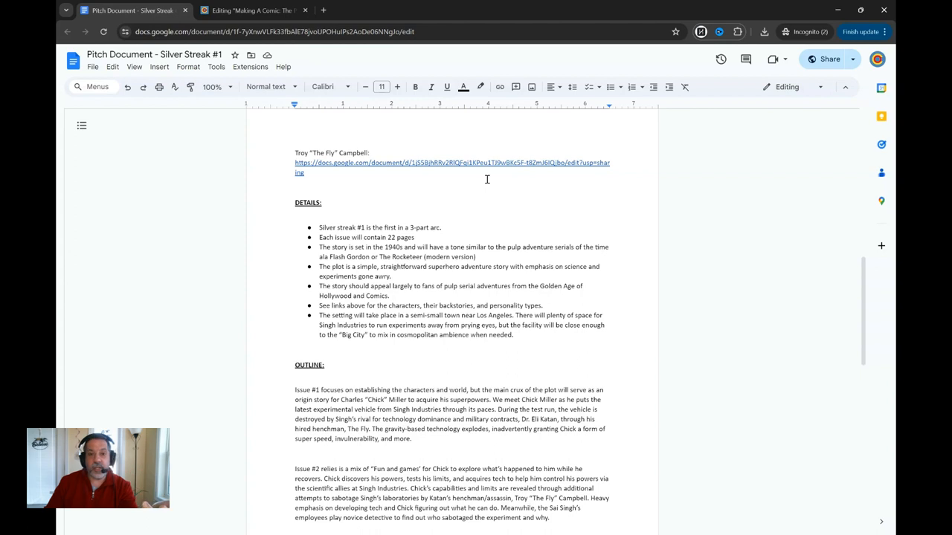
scroll(down, 3)
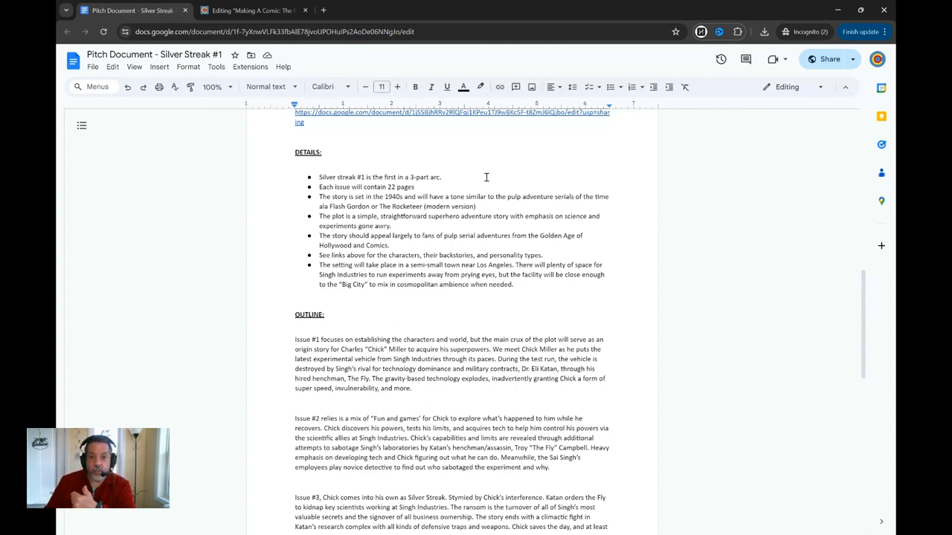
mouse_move(456, 188)
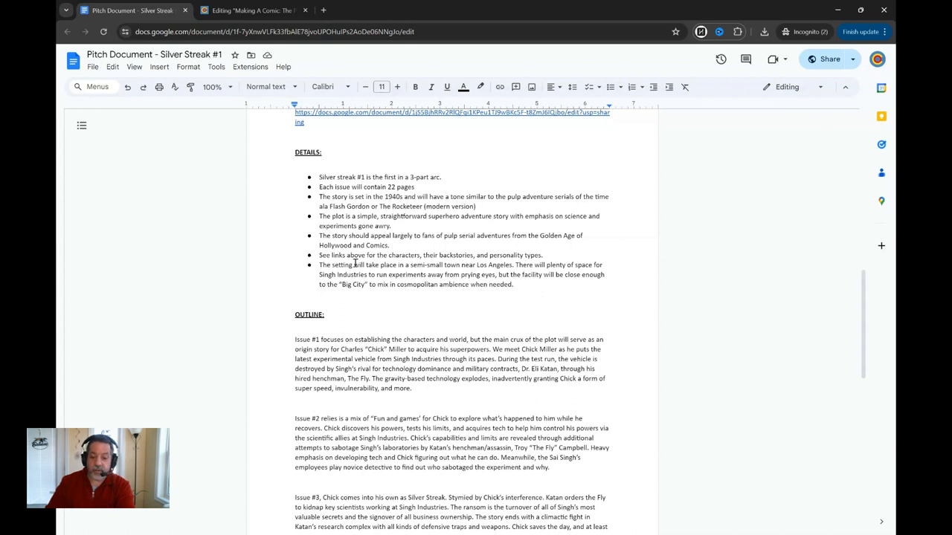
mouse_move(364, 255)
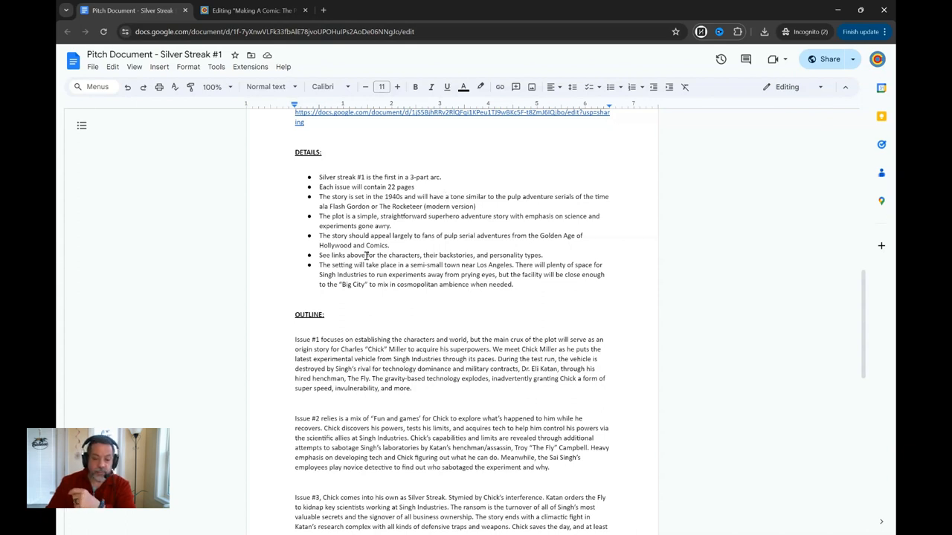
Scroll through the Outline summaries of Issues #1–#3 until the Art section appears.
scroll(down, 3)
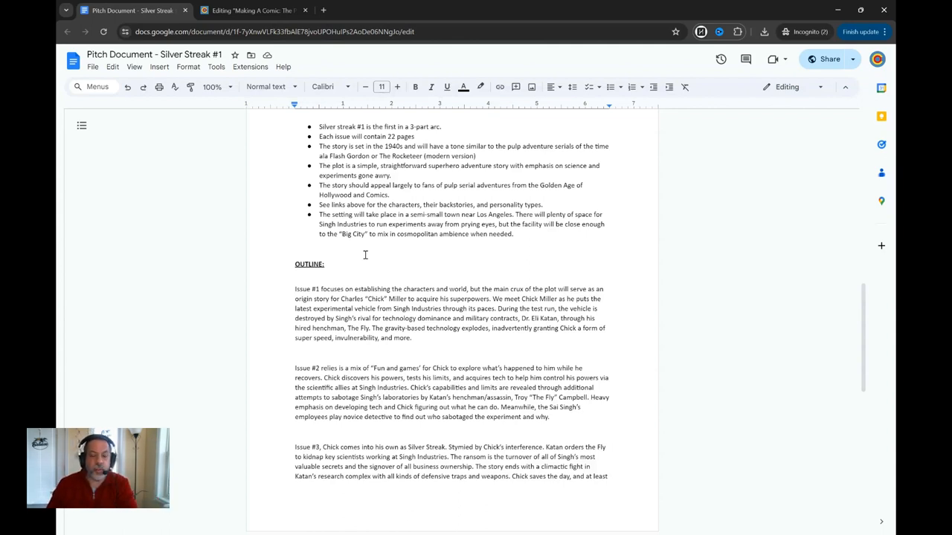
scroll(down, 3)
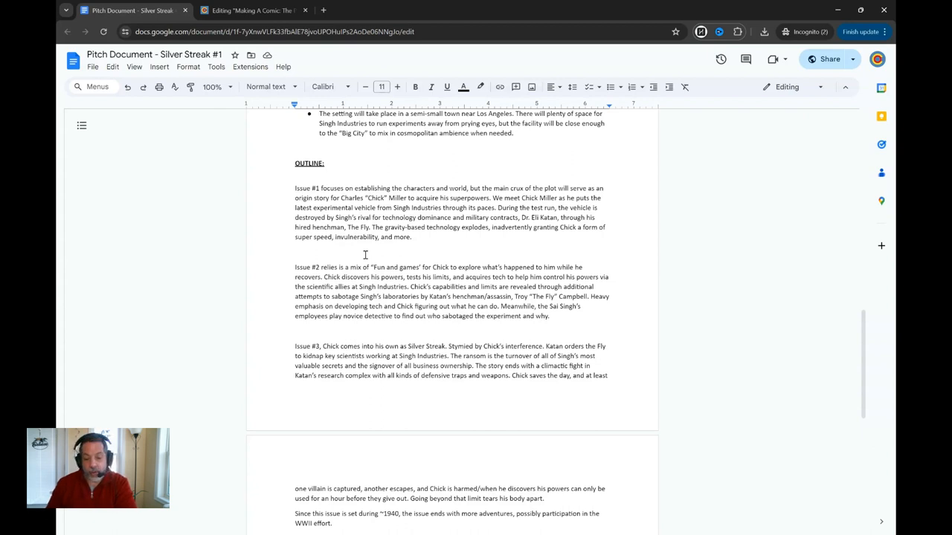
scroll(down, 3)
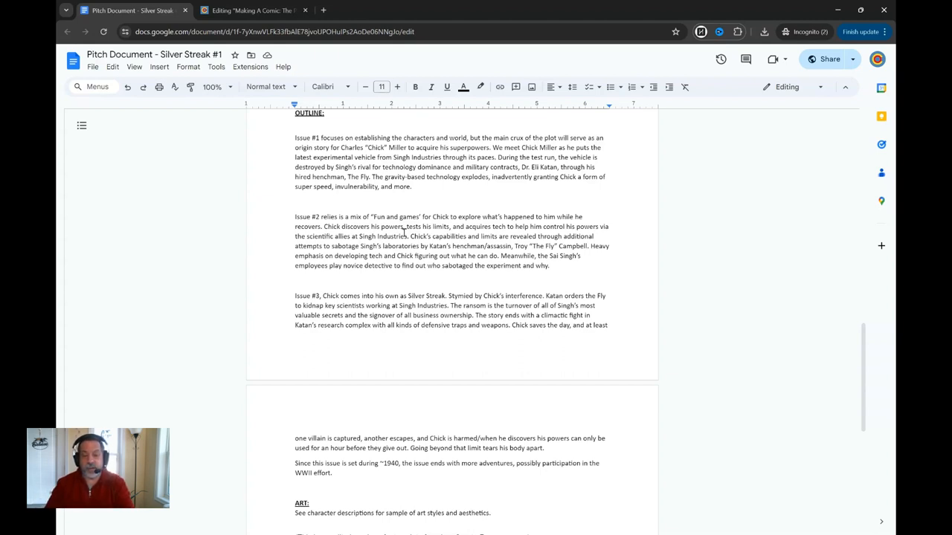
Scroll to the final page showing the Art section and template credit note.
scroll(down, 3)
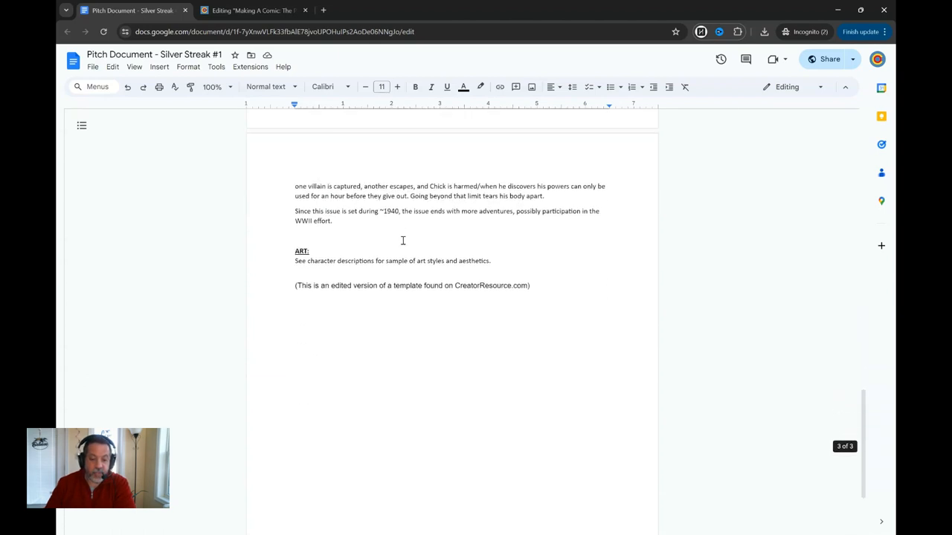
mouse_move(330, 245)
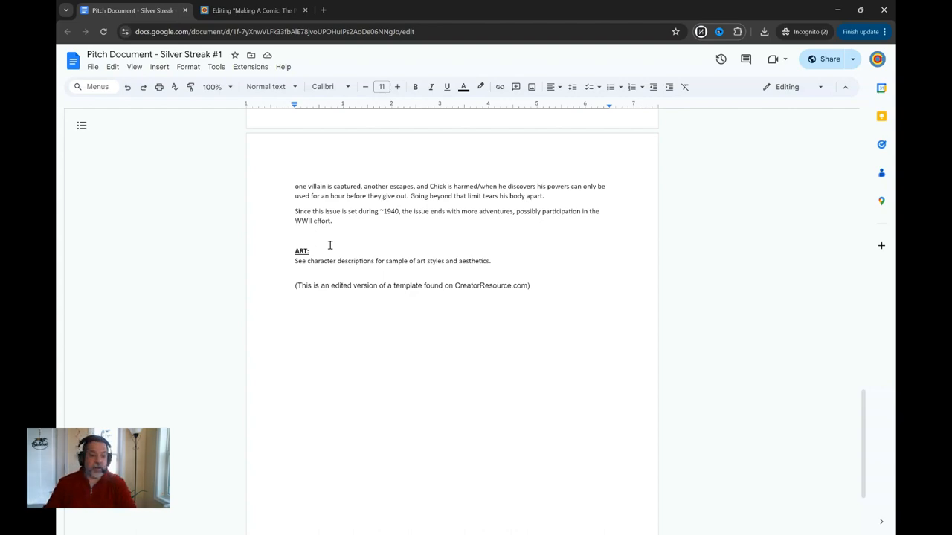
Scroll back toward the working title and logline, then switch to the Substack draft.
scroll(up, 3)
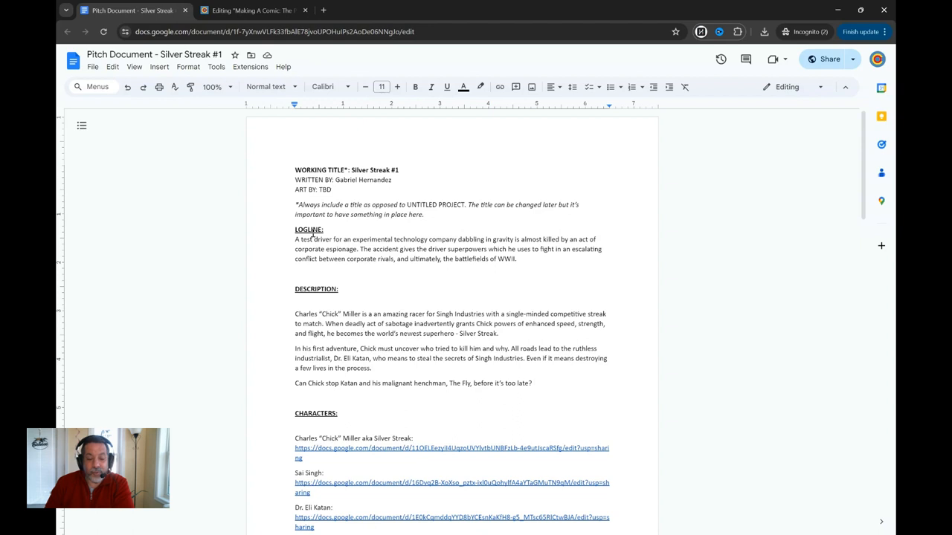
mouse_move(178, 163)
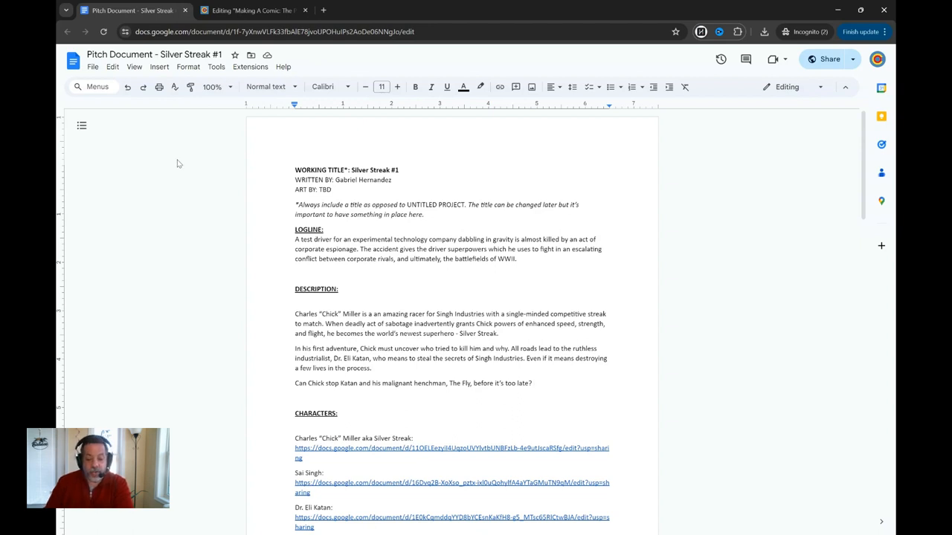
mouse_move(401, 329)
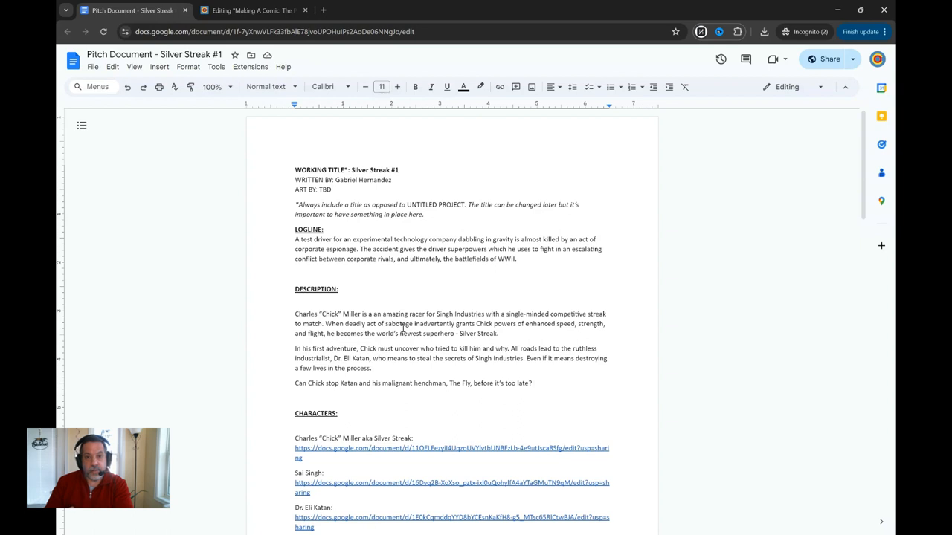
click(253, 9)
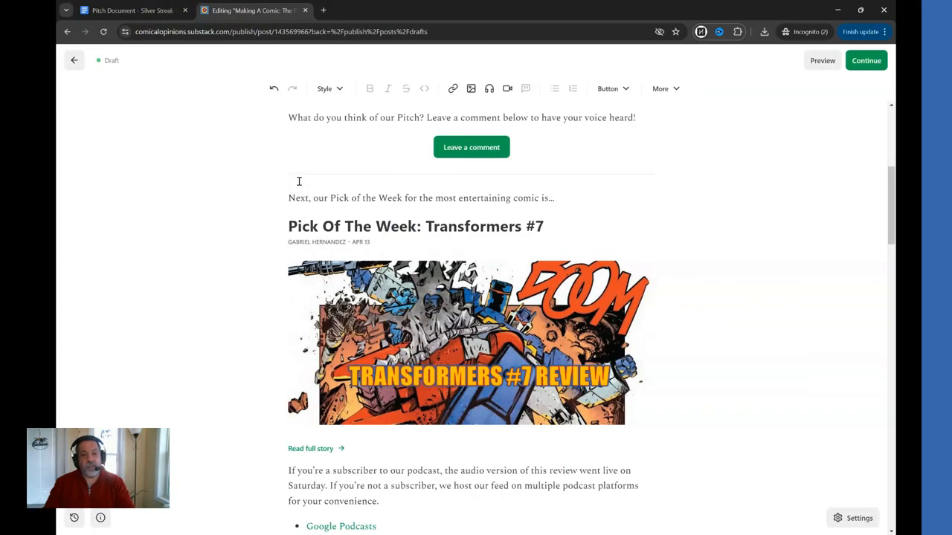
scroll(down, 3)
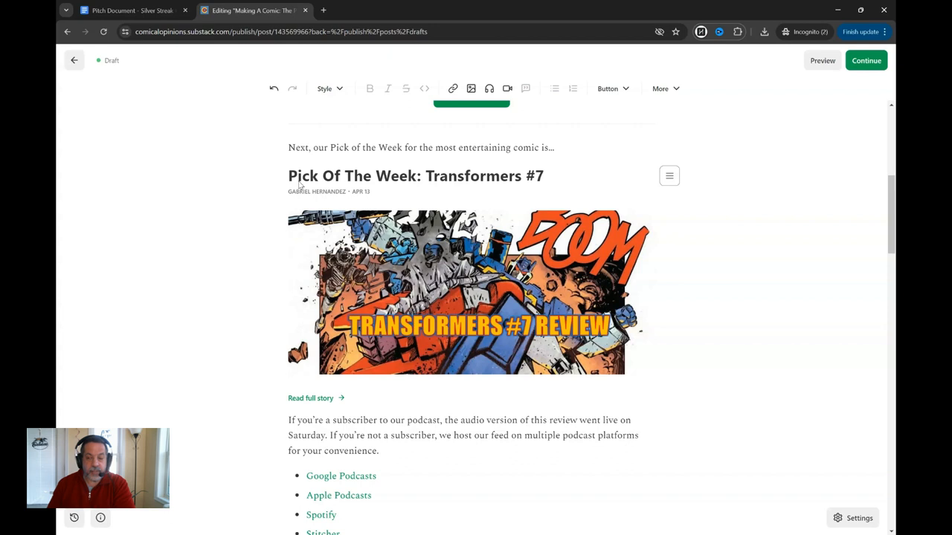
mouse_move(362, 207)
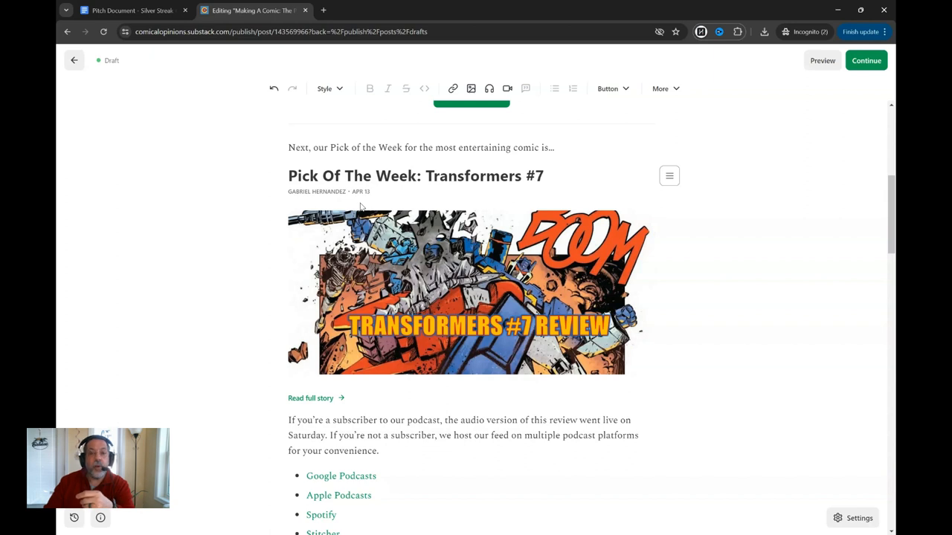
mouse_move(380, 215)
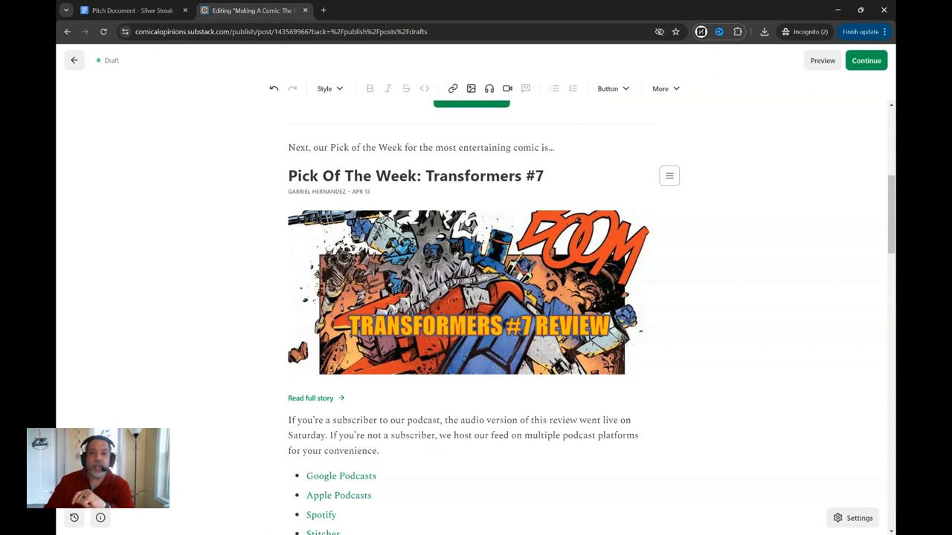
scroll(down, 3)
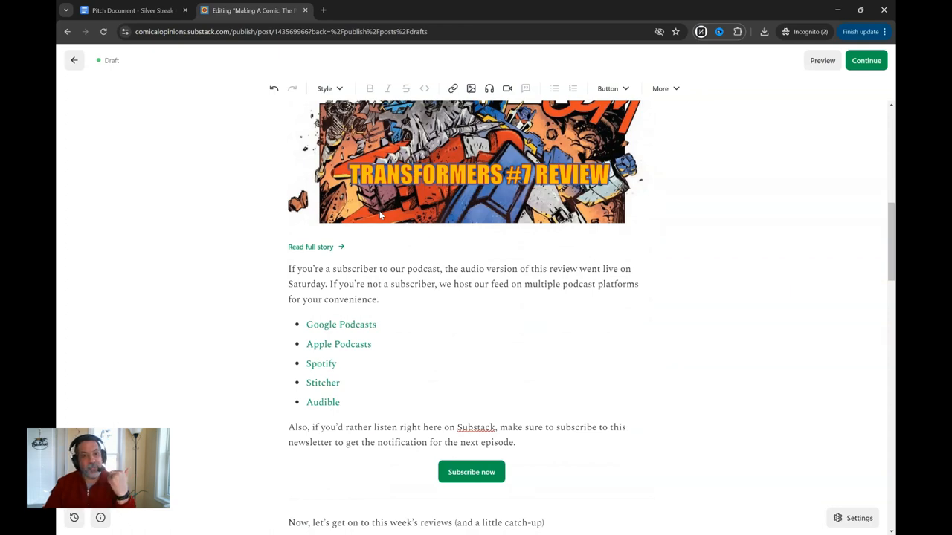
scroll(down, 3)
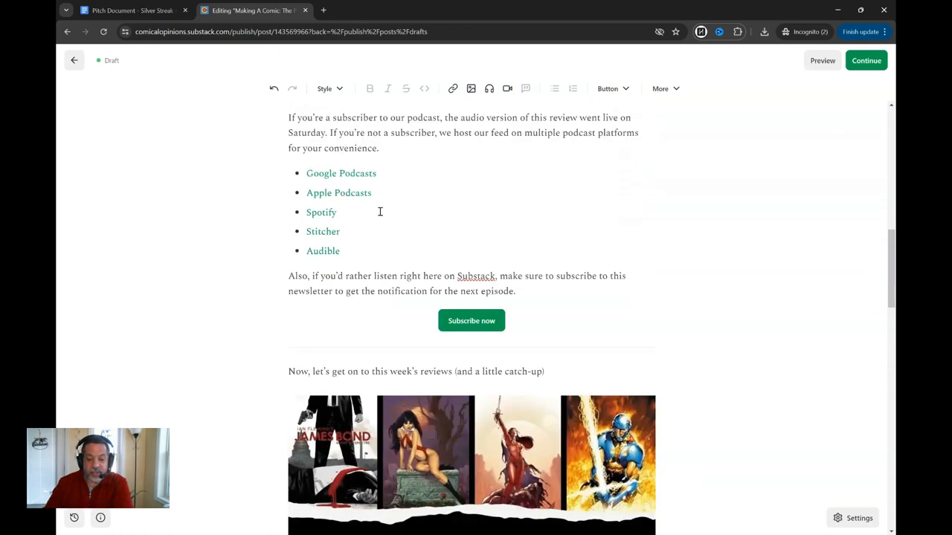
scroll(down, 3)
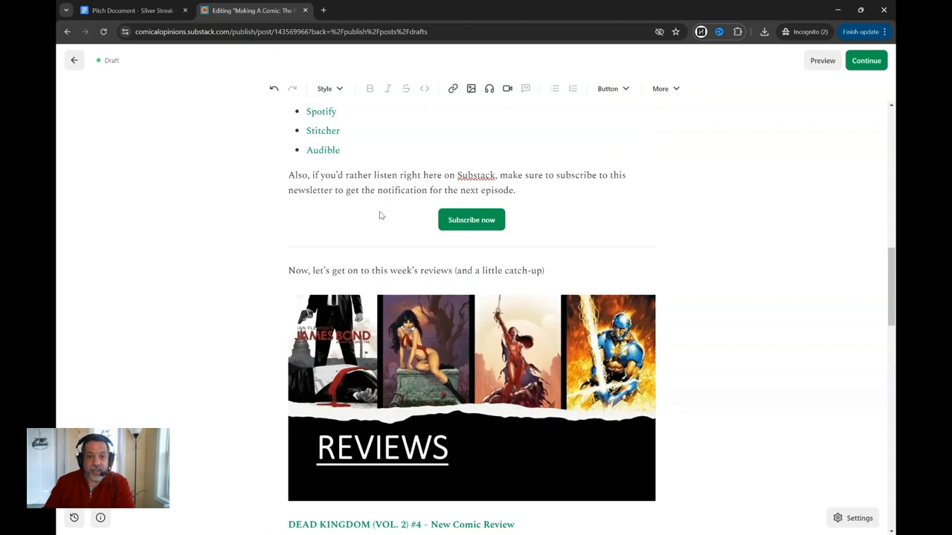
scroll(down, 3)
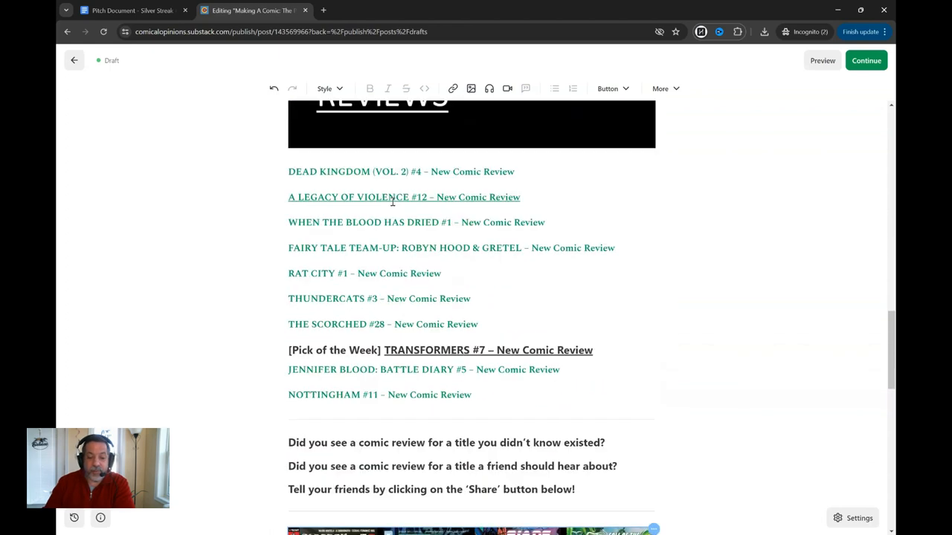
scroll(down, 3)
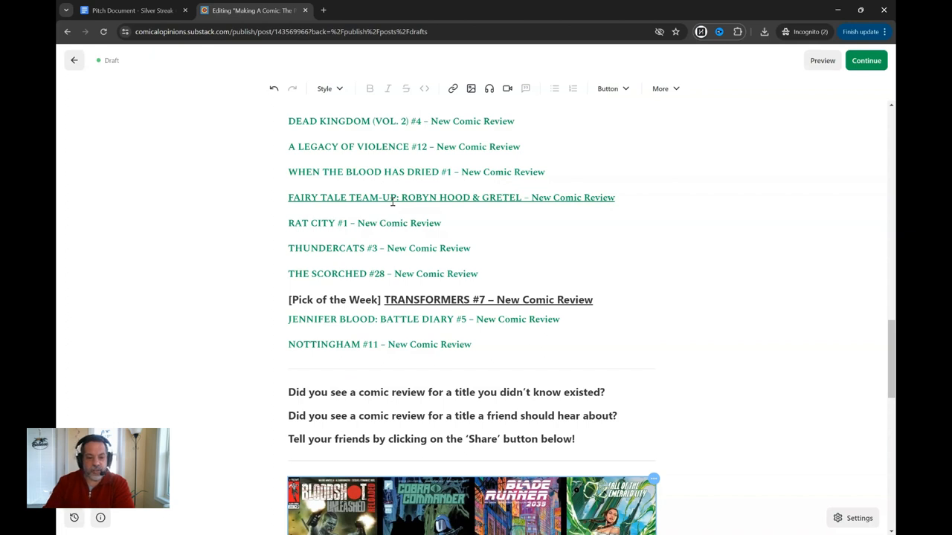
scroll(up, 3)
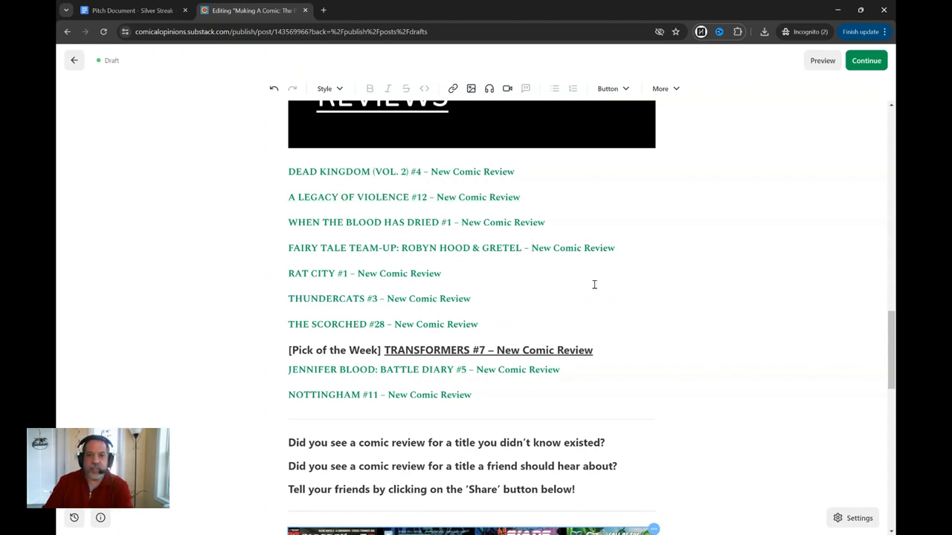
scroll(down, 3)
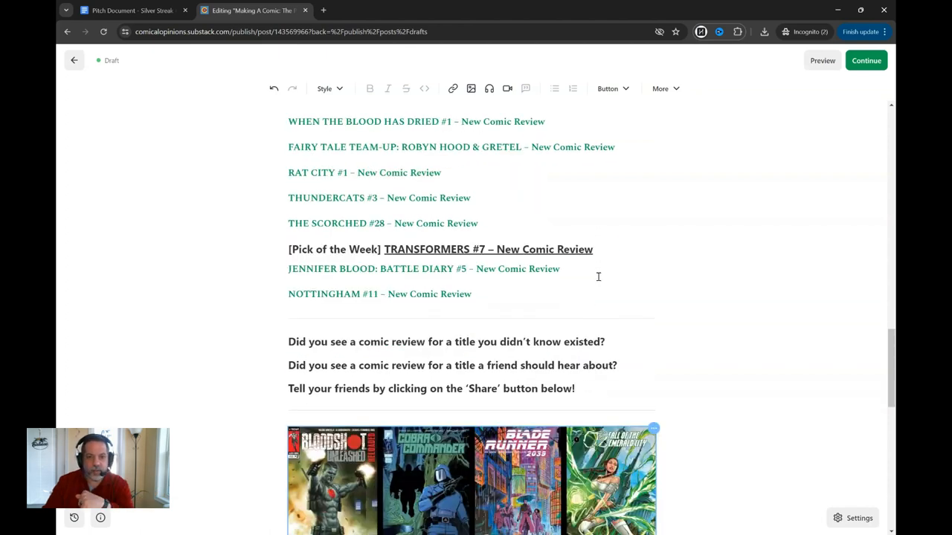
scroll(down, 3)
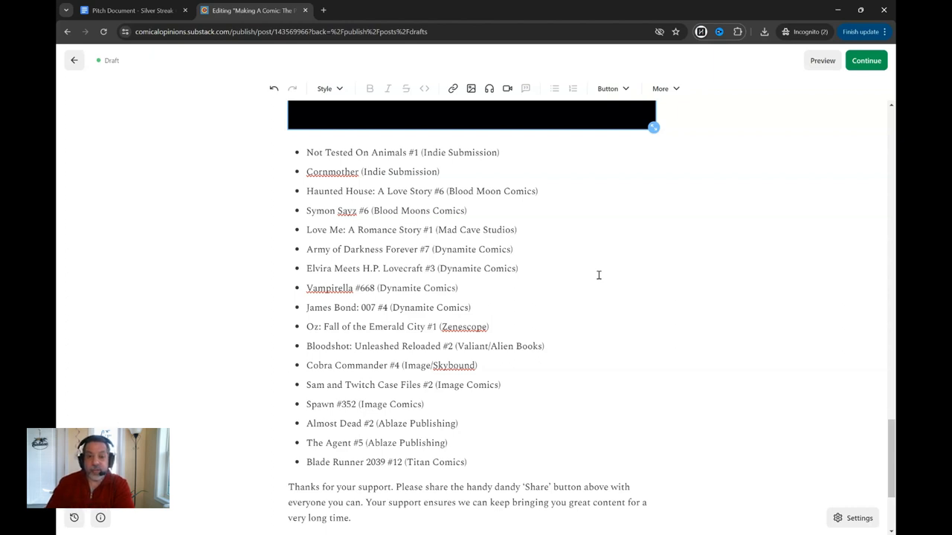
mouse_move(719, 526)
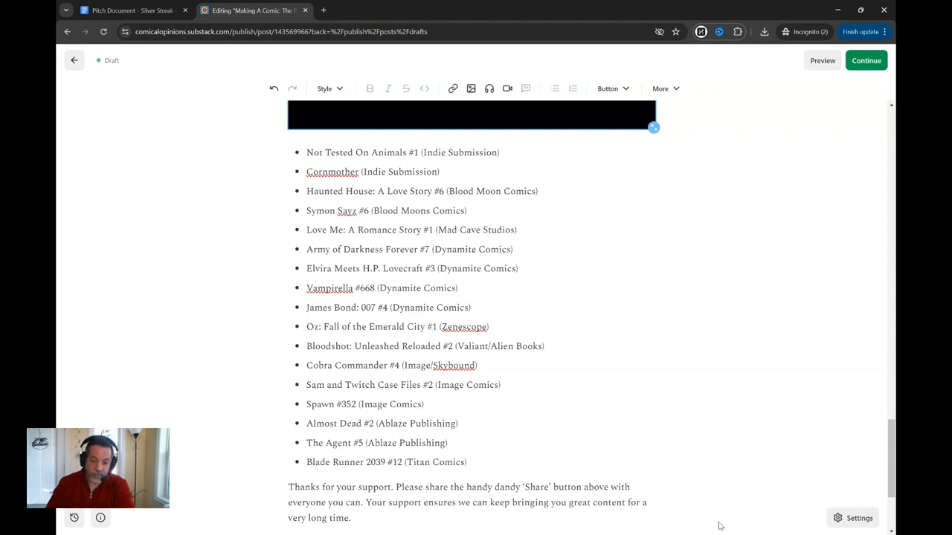